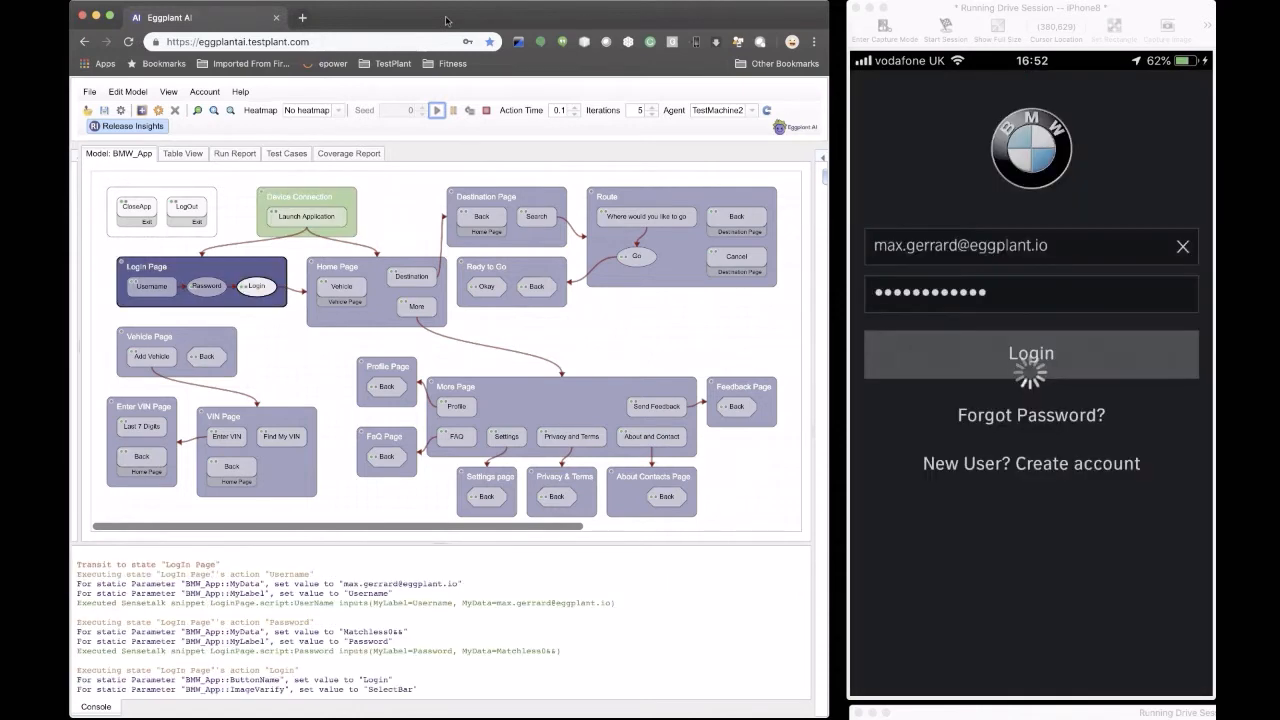
# Start the BMW_App model run on agent TestMachine2 to log in and reach Profile.
pyautogui.click(1030, 354)
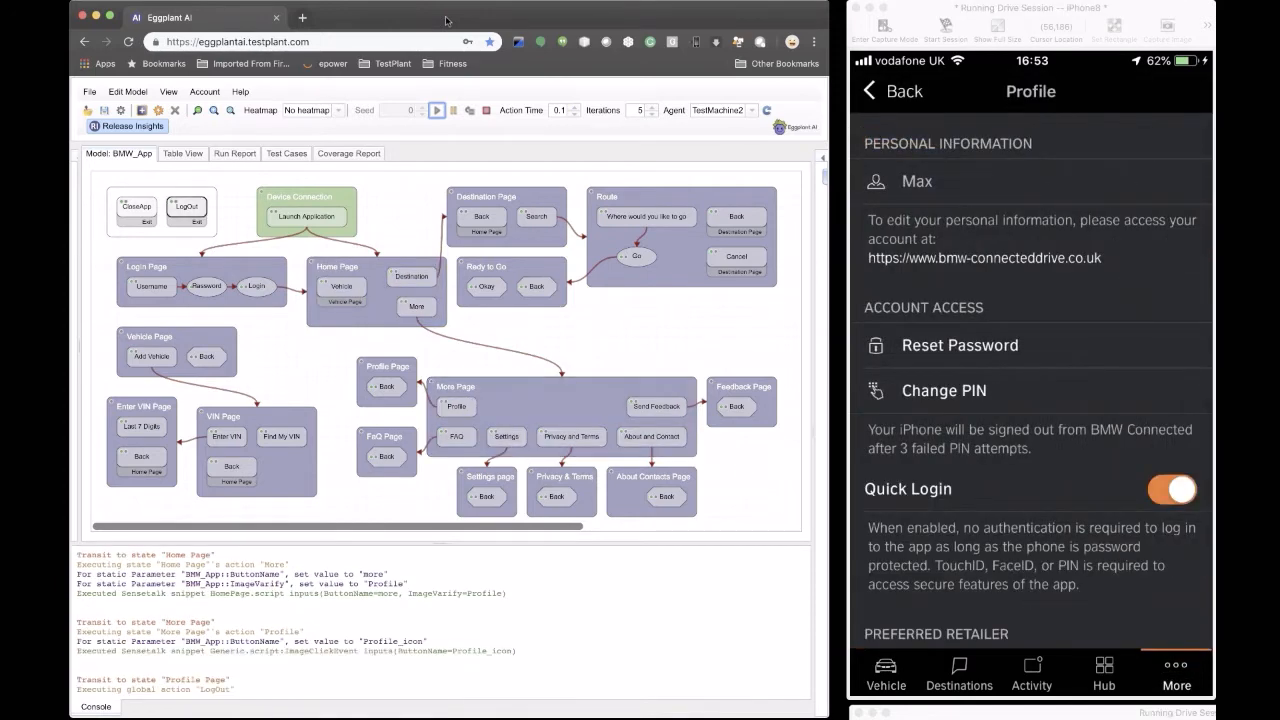
pyautogui.scroll(-3)
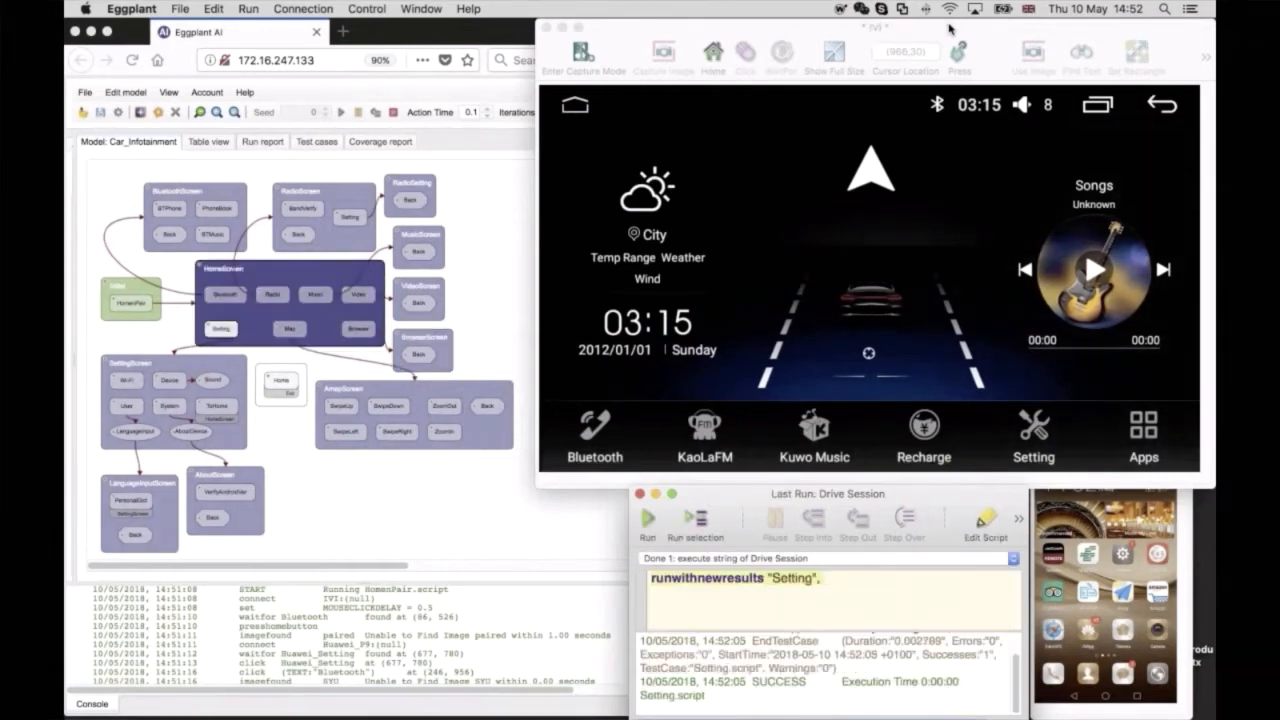
# Run the Car_Infotainment model so the head unit opens Bluetooth, then BT Music.
pyautogui.click(647, 516)
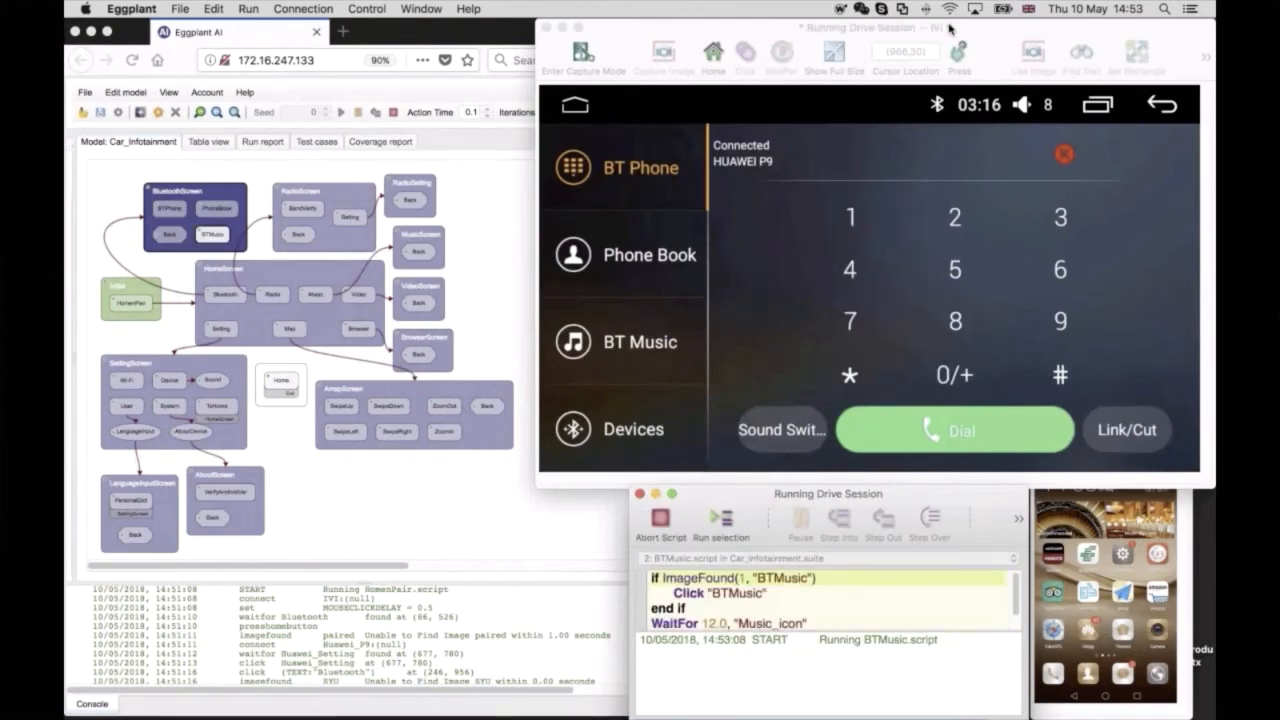
pyautogui.click(625, 342)
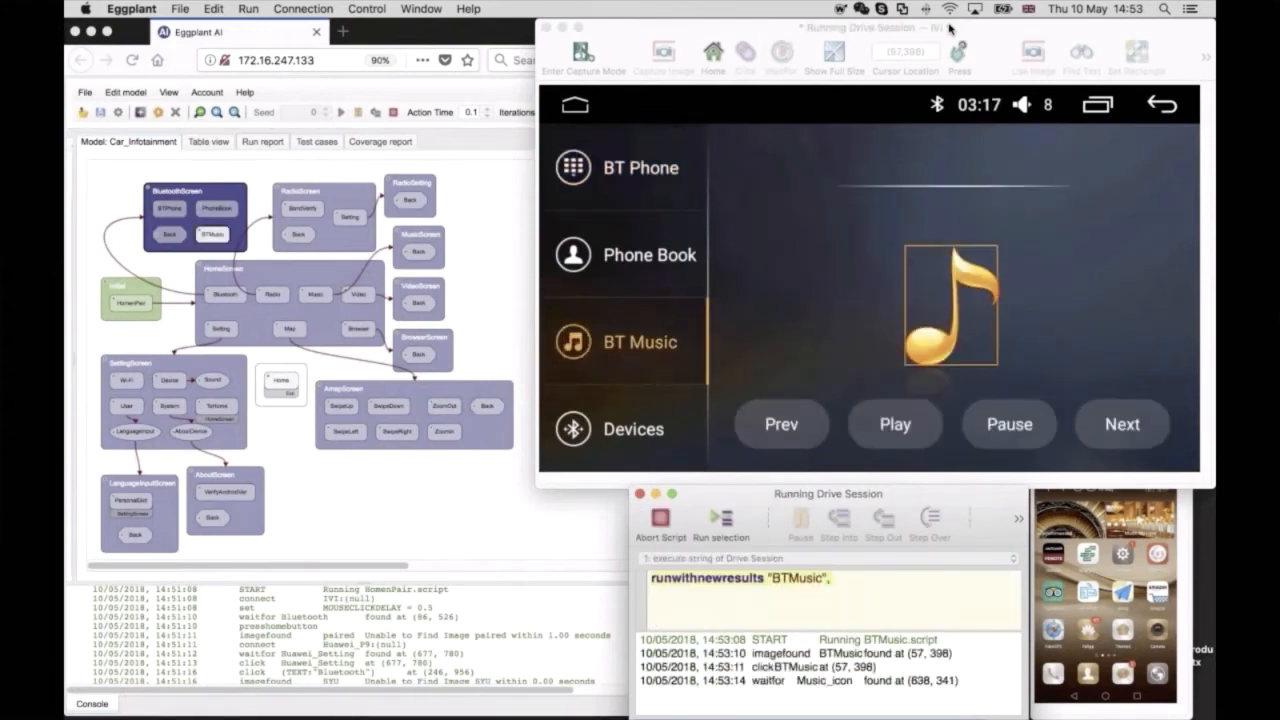